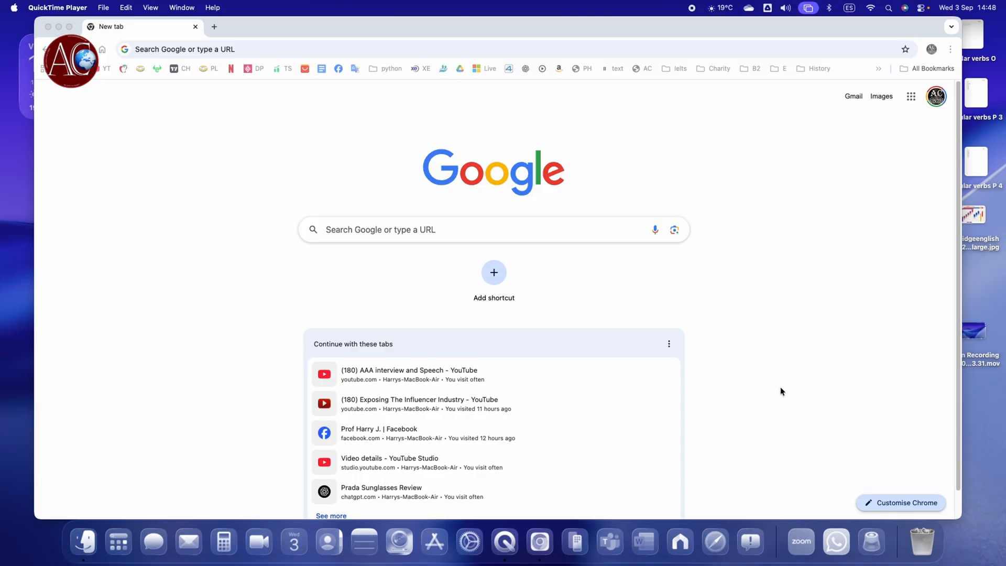
{"action": "mouse_move", "coordinate": [104, 69]}
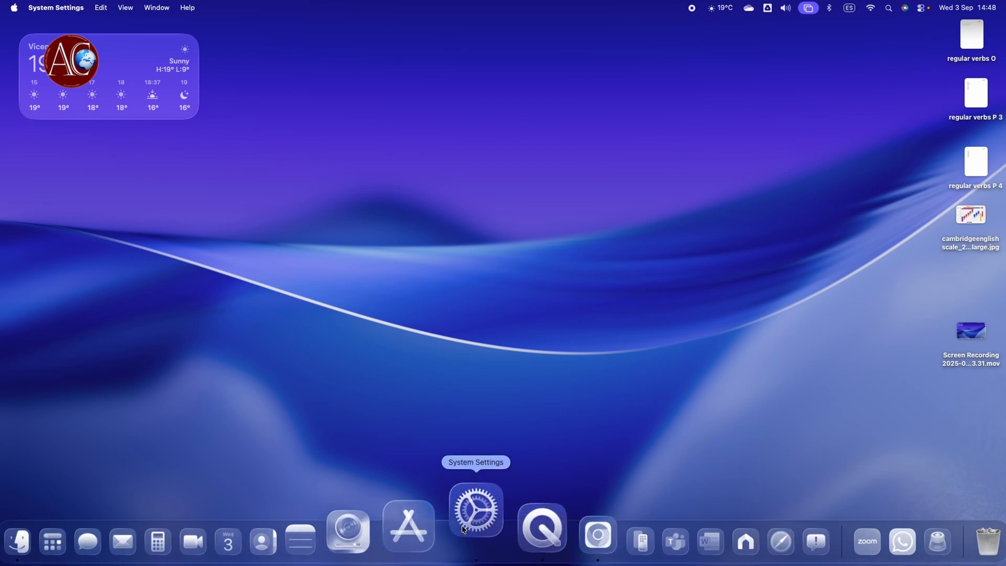
- Open System Settings from the Dock to check the macOS Tahoe 26.0 Beta version on About
{"action": "left_click", "coordinate": [475, 510]}
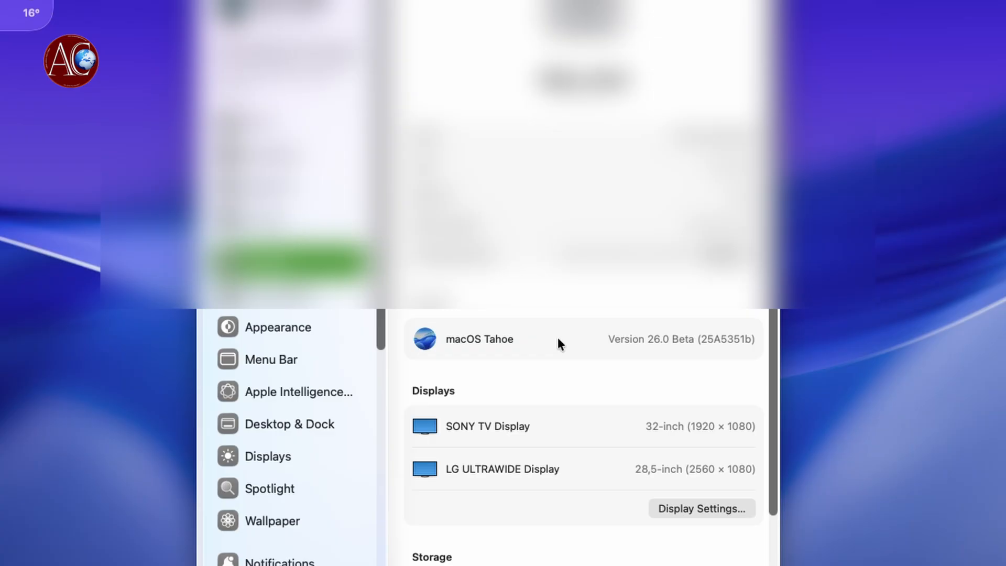
{"action": "mouse_move", "coordinate": [716, 355]}
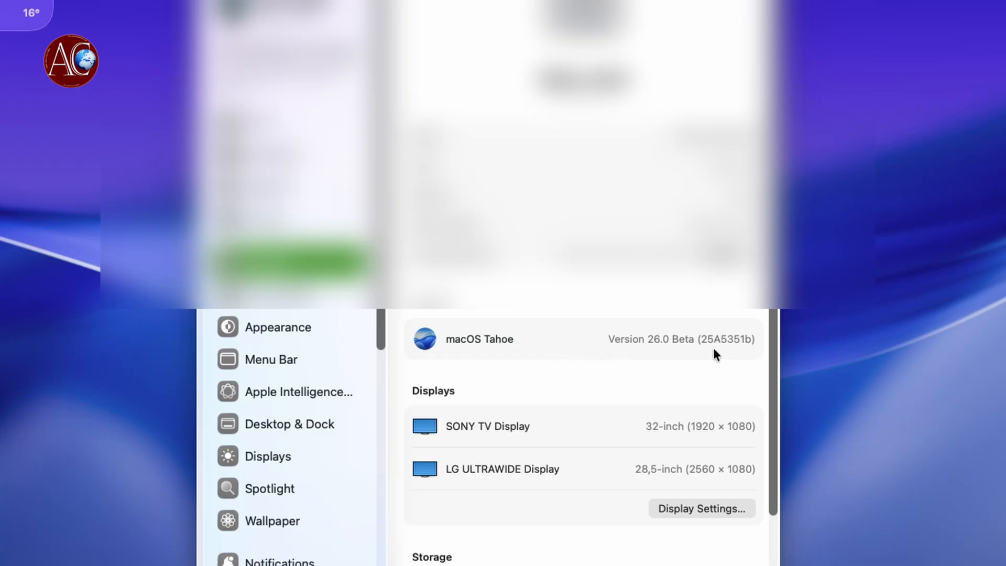
{"action": "mouse_move", "coordinate": [738, 352]}
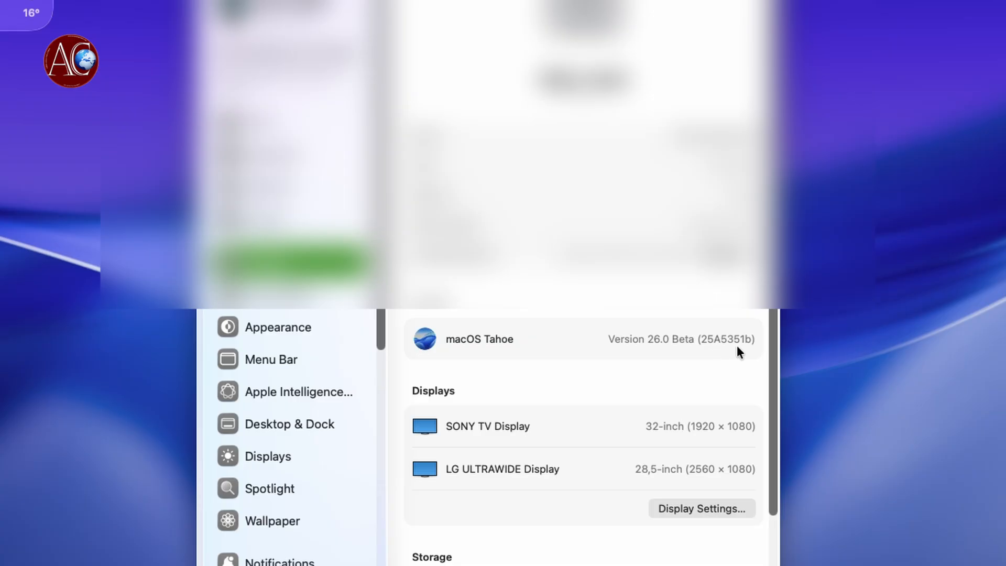
{"action": "mouse_move", "coordinate": [751, 352]}
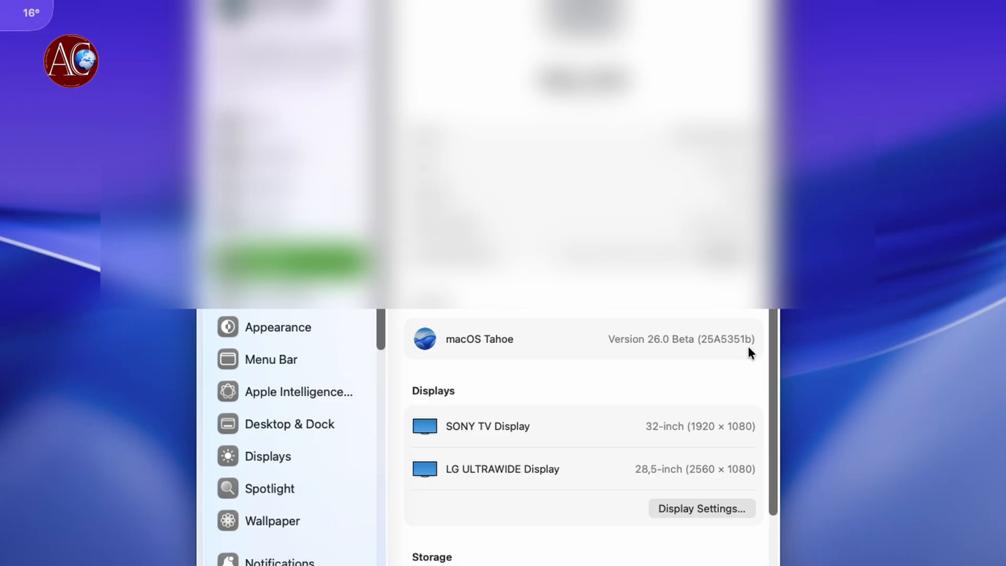
{"action": "mouse_move", "coordinate": [512, 355]}
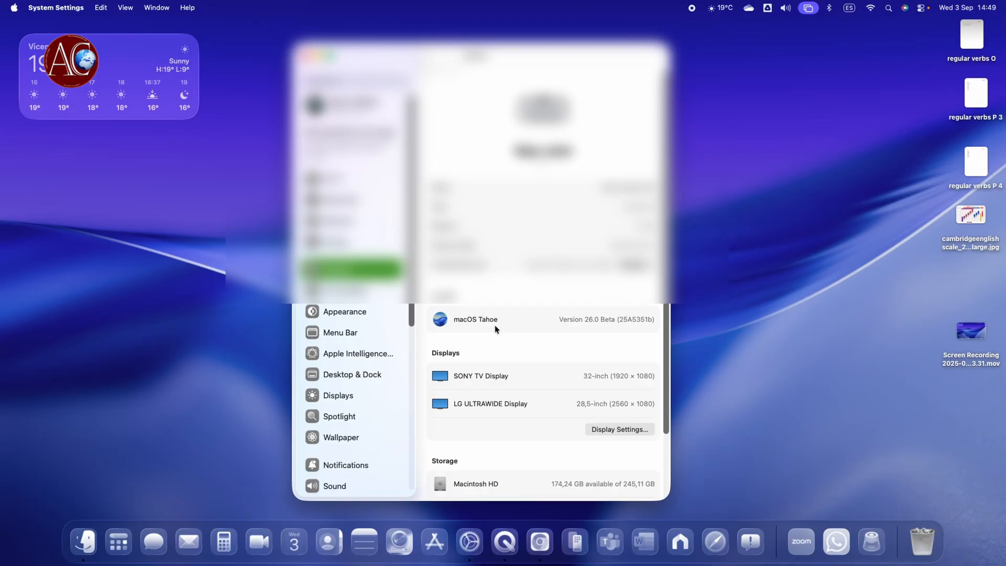
{"action": "mouse_move", "coordinate": [423, 517]}
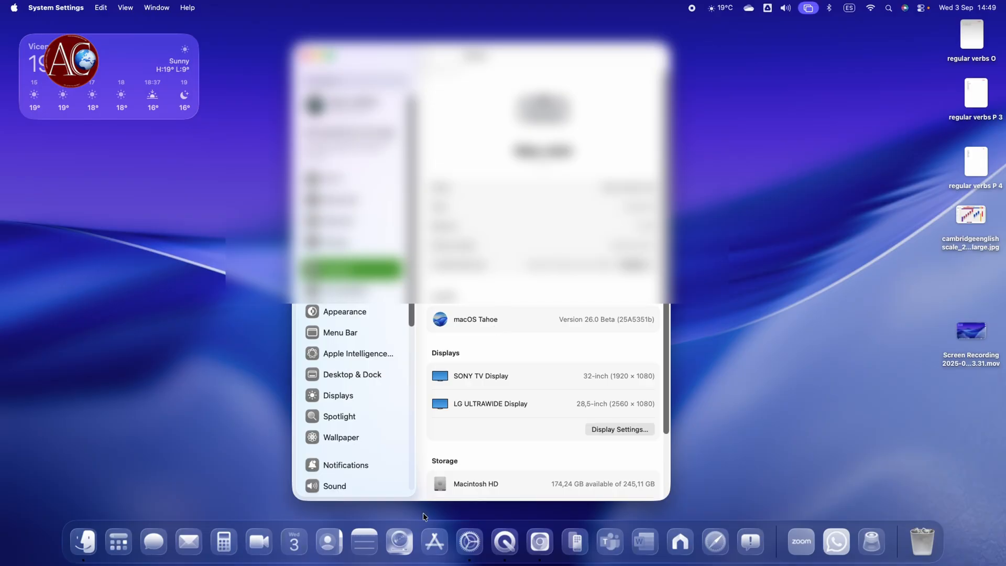
{"action": "mouse_move", "coordinate": [576, 342]}
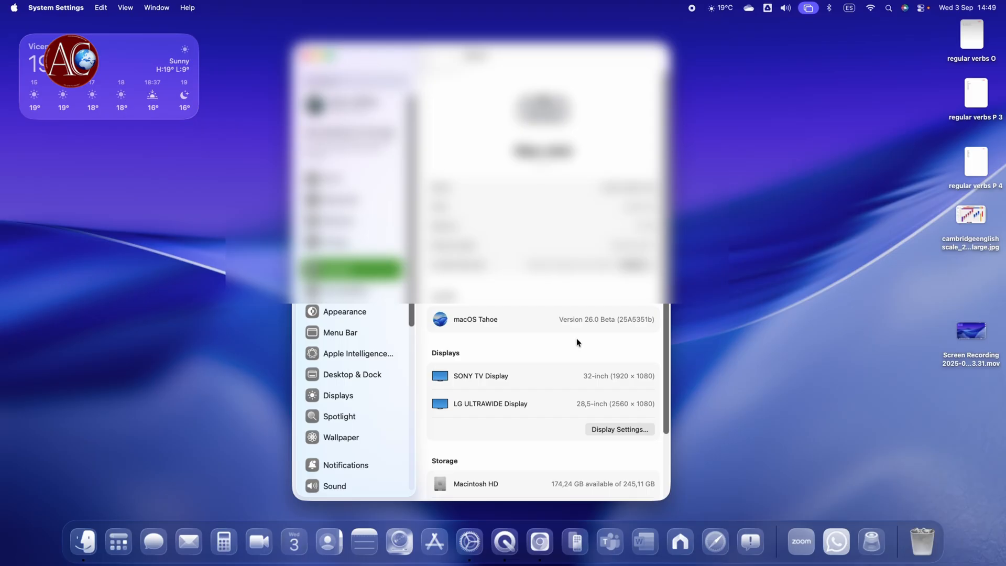